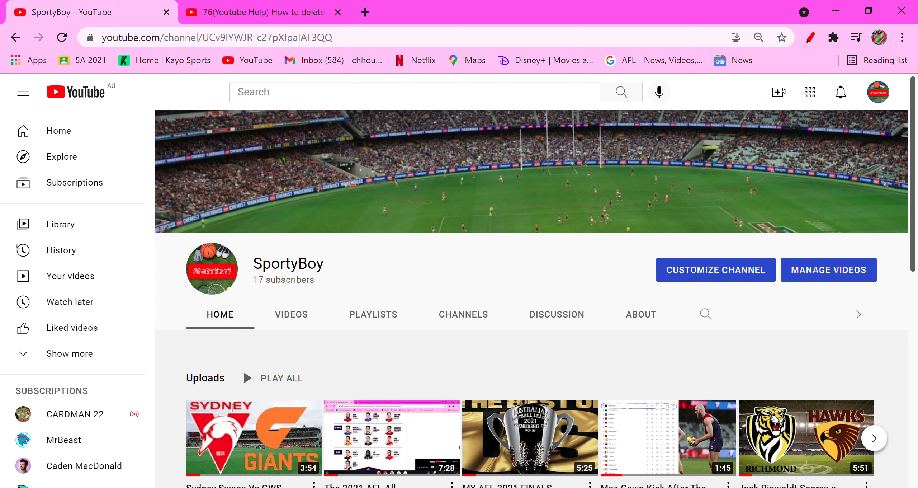
Go to YouTube account settings from the SportyBoy channel via the avatar menu.
left_click(878, 91)
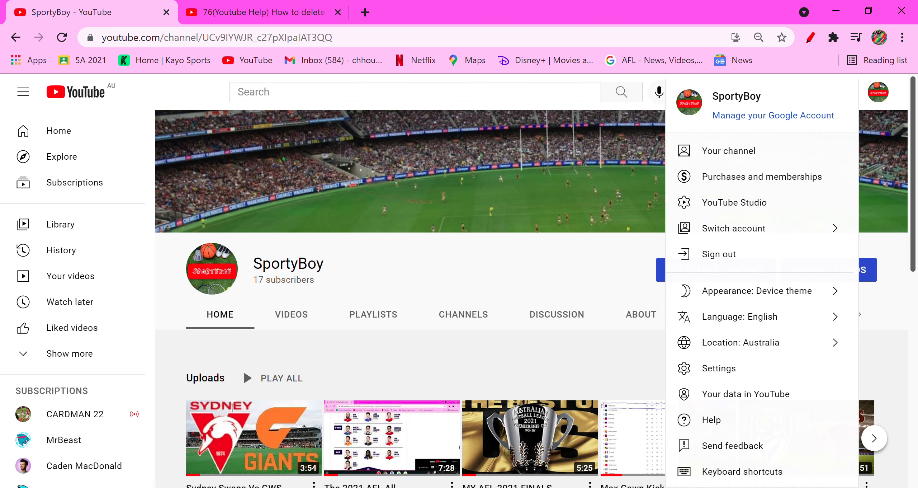
left_click(718, 367)
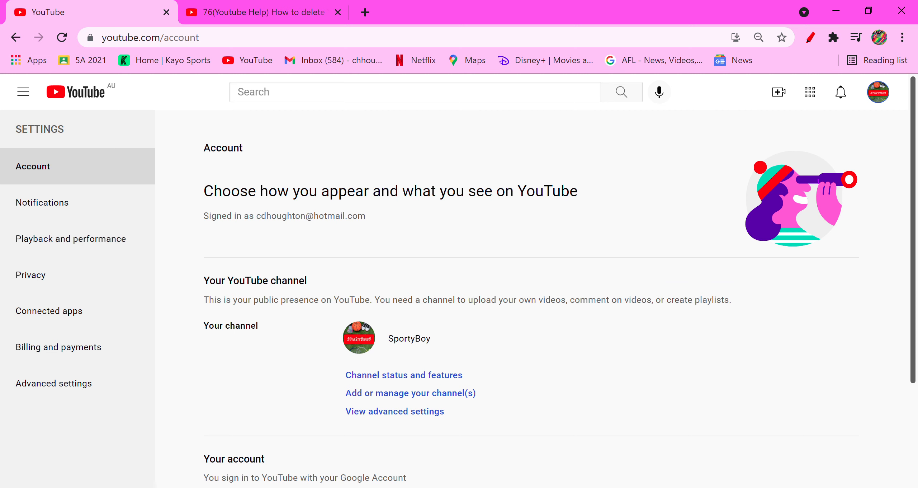
In Privacy settings, switch on 'Keep all my subscriptions private' alongside private saved playlists.
left_click(31, 274)
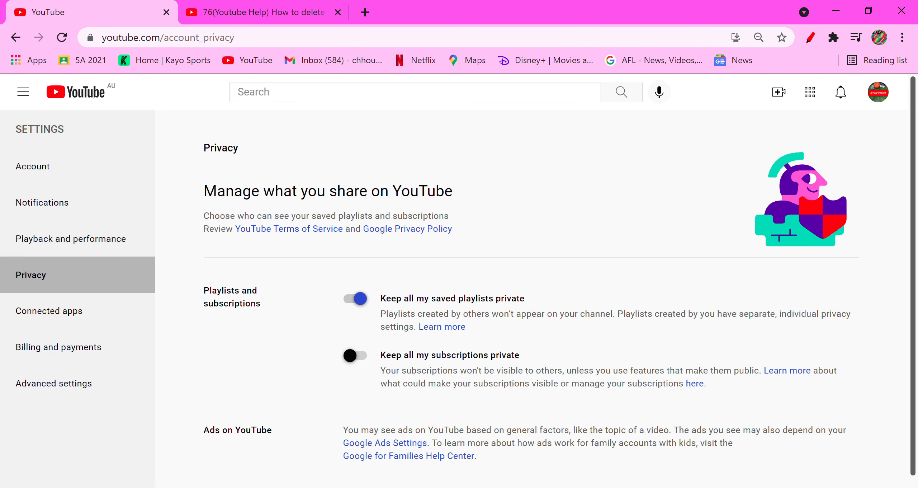
mouse_move(478, 357)
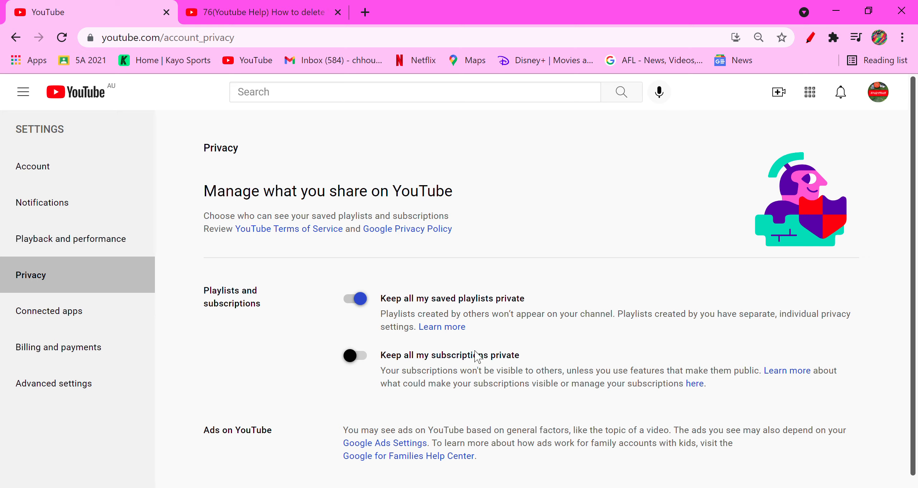
left_click_drag(381, 355, 503, 355)
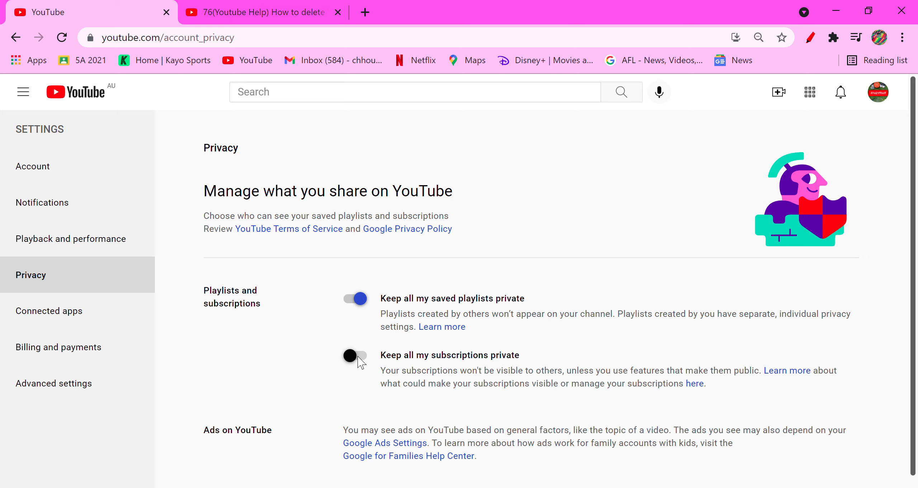
left_click(354, 356)
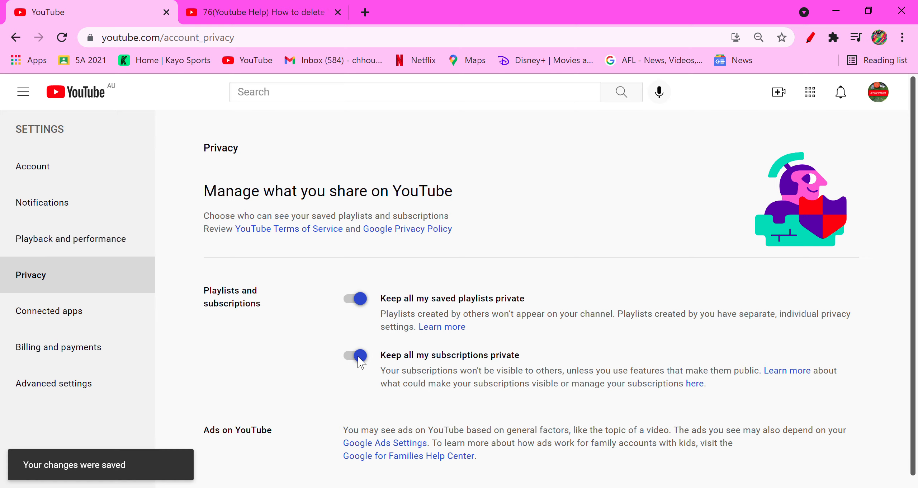
left_click(354, 355)
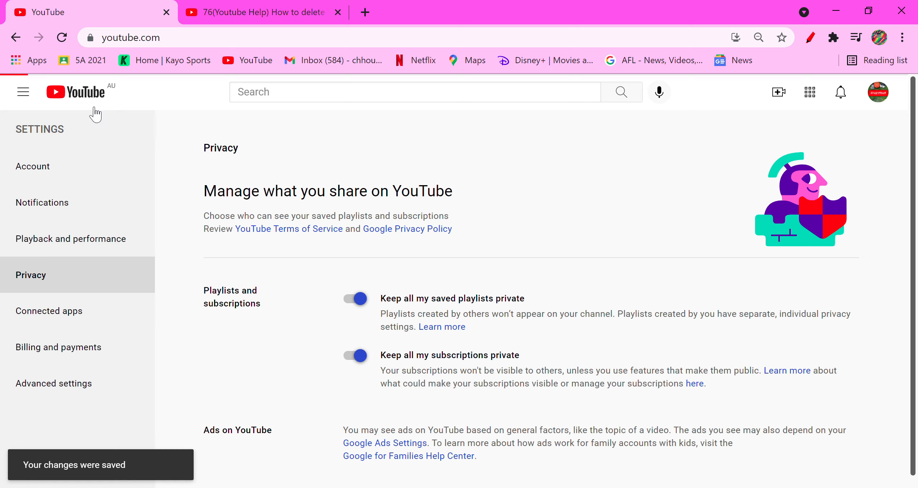
Return home, go to Your channel and view the SportyBoy Channels tab with no featured channels.
left_click(73, 91)
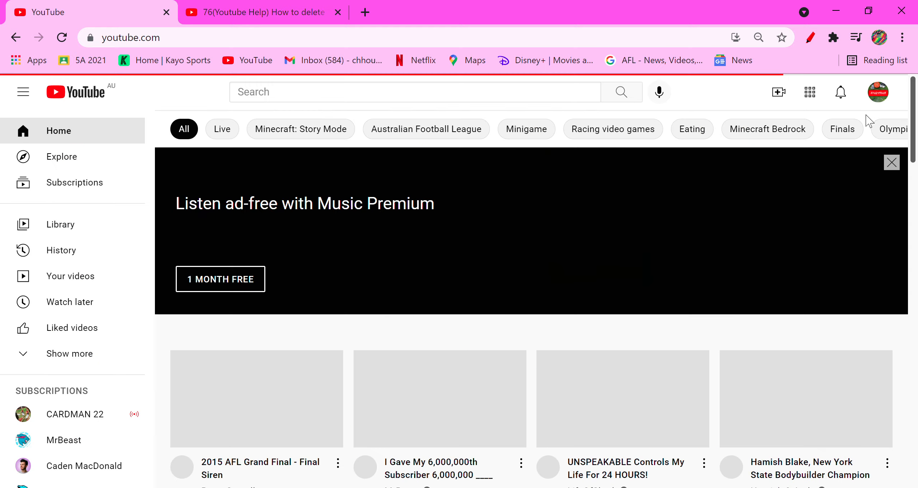
left_click(877, 92)
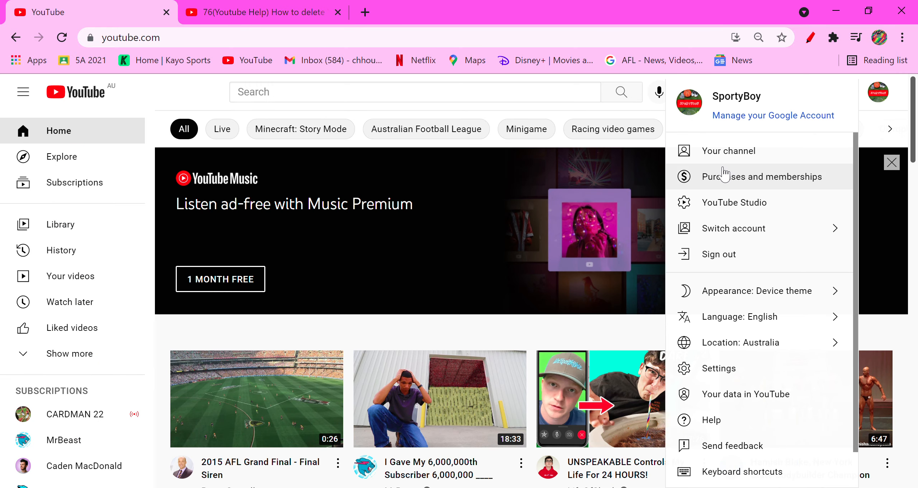
left_click(729, 151)
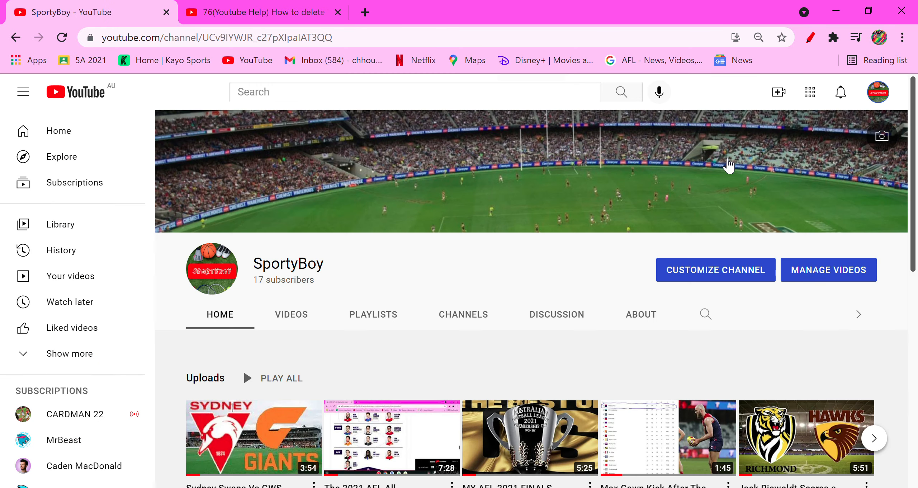
left_click(463, 314)
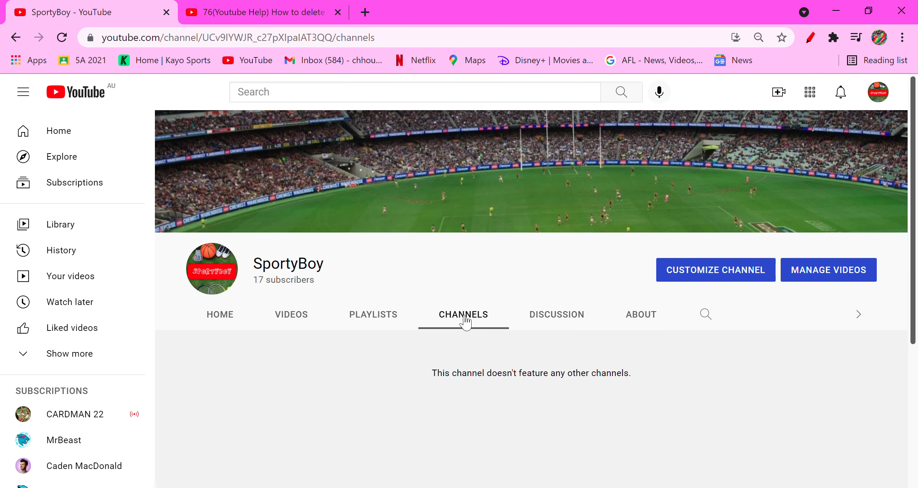
mouse_move(865, 143)
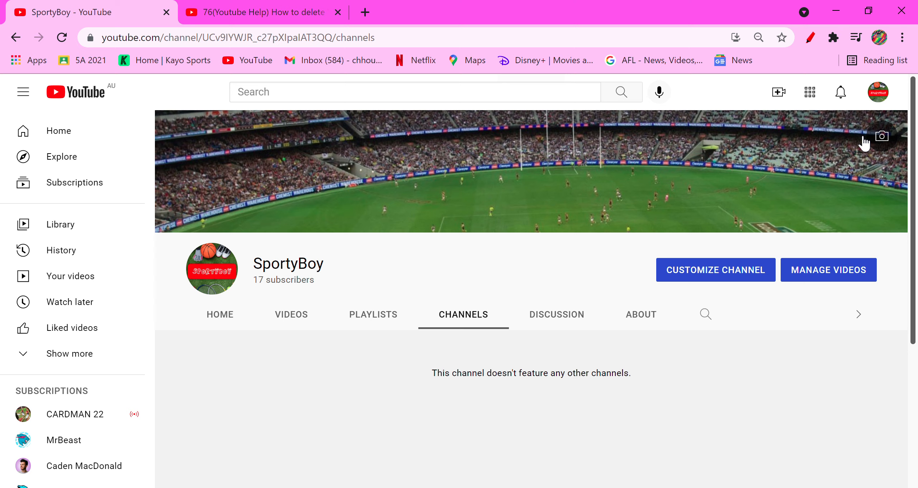
mouse_move(853, 82)
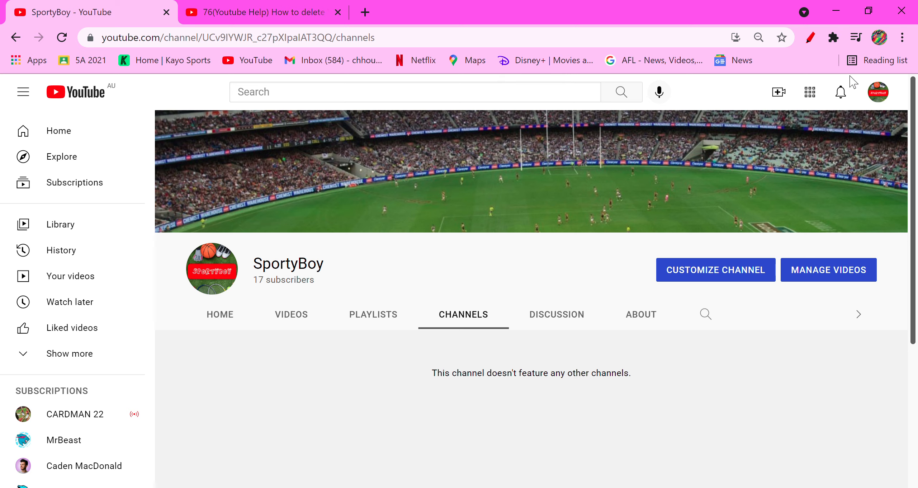